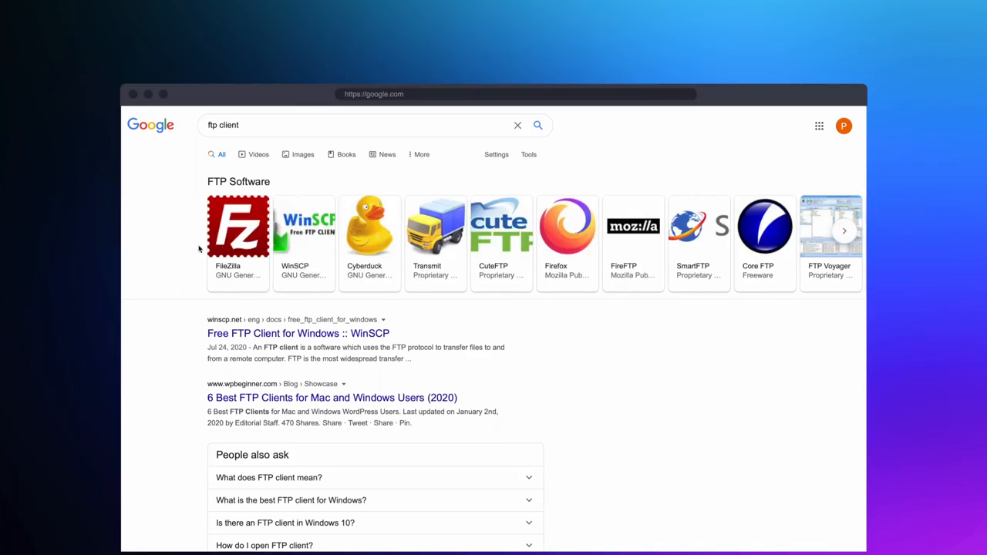
Step: Look up FileZilla from the FTP Software carousel in the Google results
{"action": "left_click", "coordinate": [238, 228]}
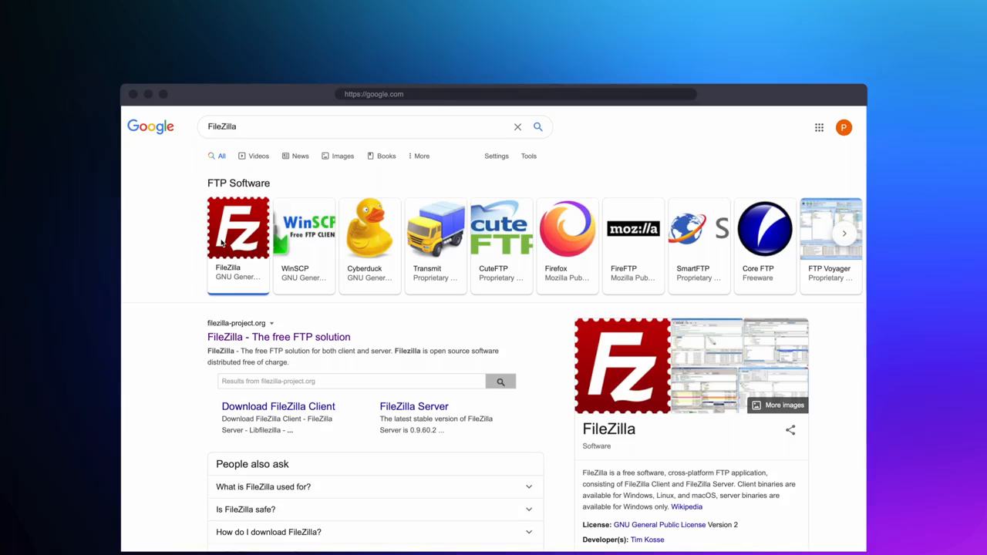
{"action": "mouse_move", "coordinate": [305, 337]}
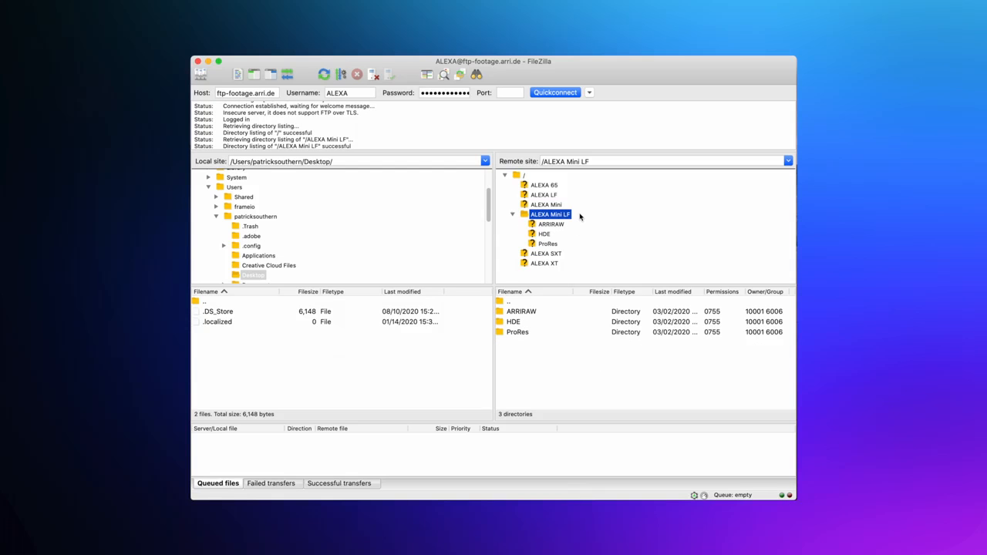
Step: Browse the ALEXA Mini LF remote folder with its ARRIRAW, HDE and ProRes subfolders
{"action": "left_click", "coordinate": [546, 244]}
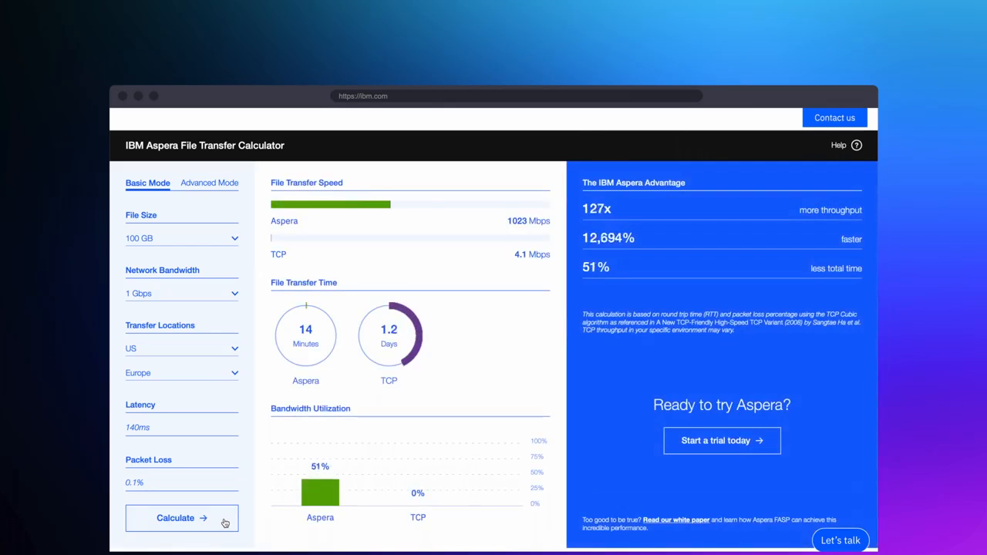
Step: Calculate Aspera versus TCP times for 100 GB (14 minutes vs 1.2 days) and view the plans
{"action": "left_click", "coordinate": [182, 518]}
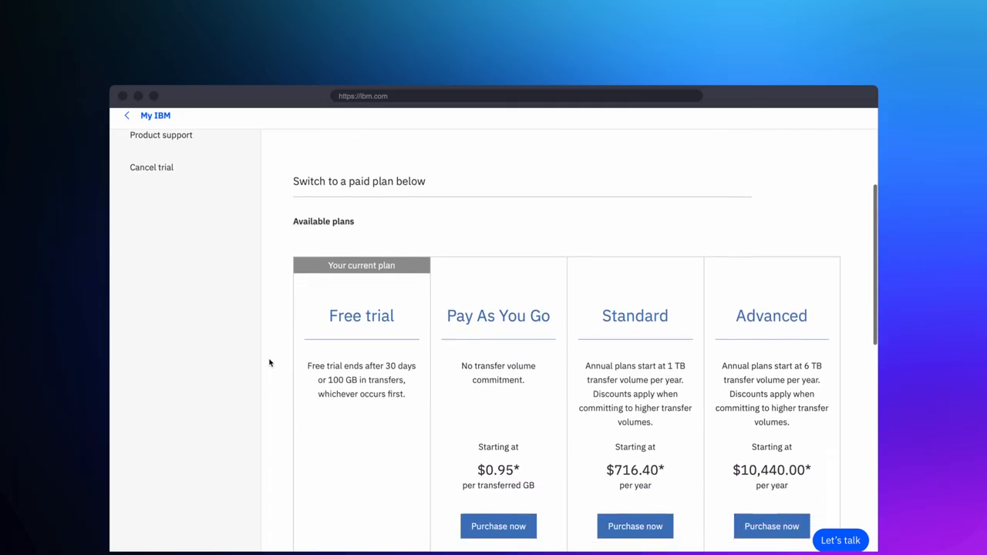
{"action": "scroll", "scroll_direction": "down", "scroll_amount": 3}
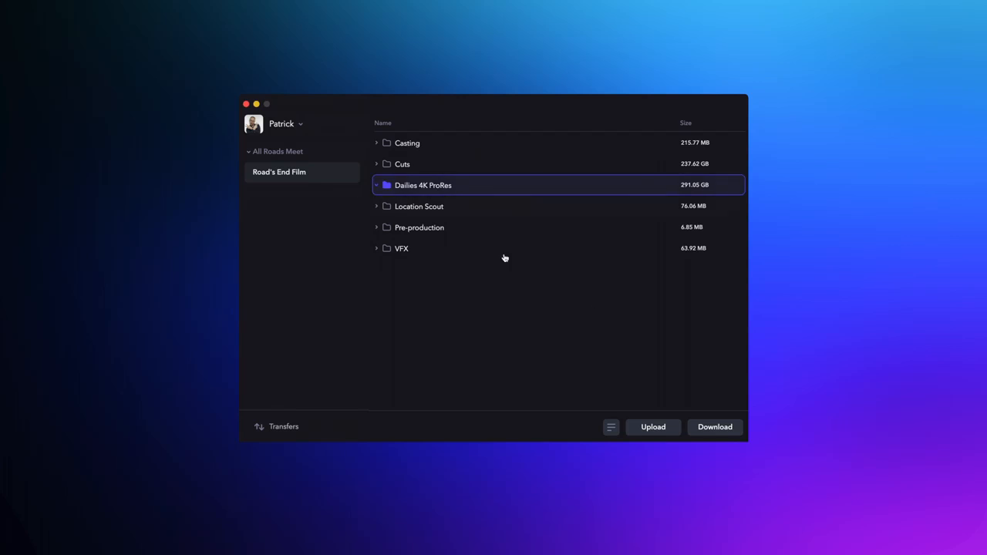
Step: Load the Road's End 30s Commercial .fcpxml as the download list instead of the XML version
{"action": "left_click", "coordinate": [716, 427]}
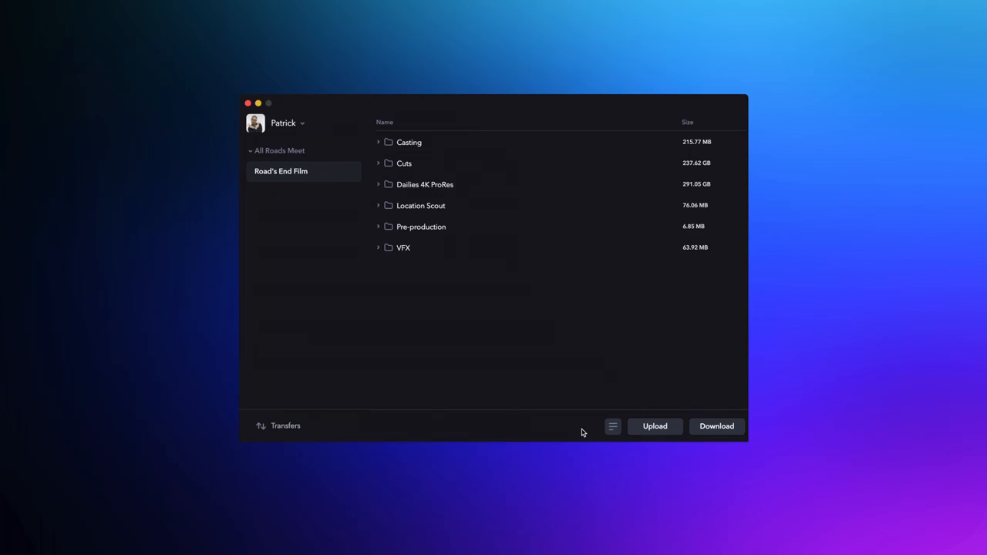
{"action": "mouse_move", "coordinate": [611, 426]}
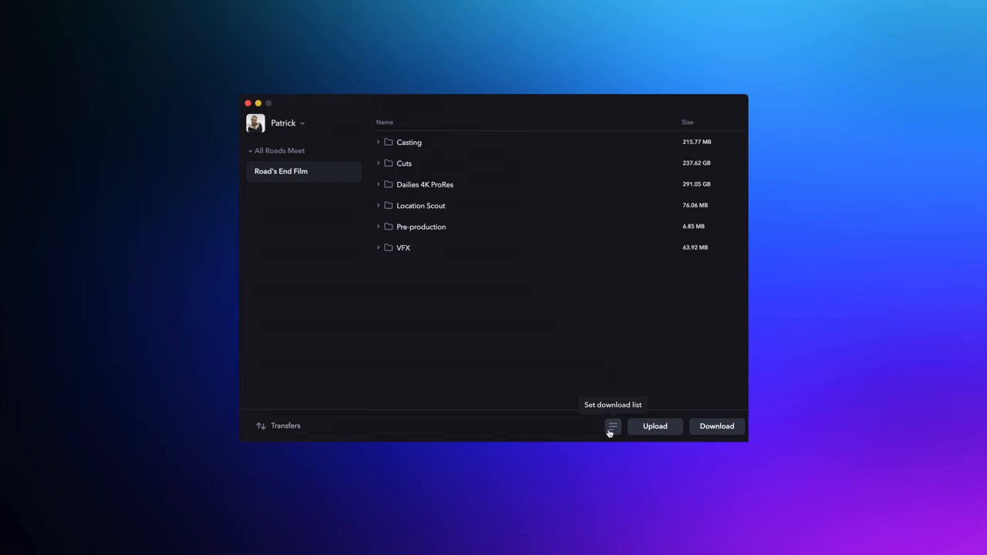
{"action": "left_click", "coordinate": [611, 426]}
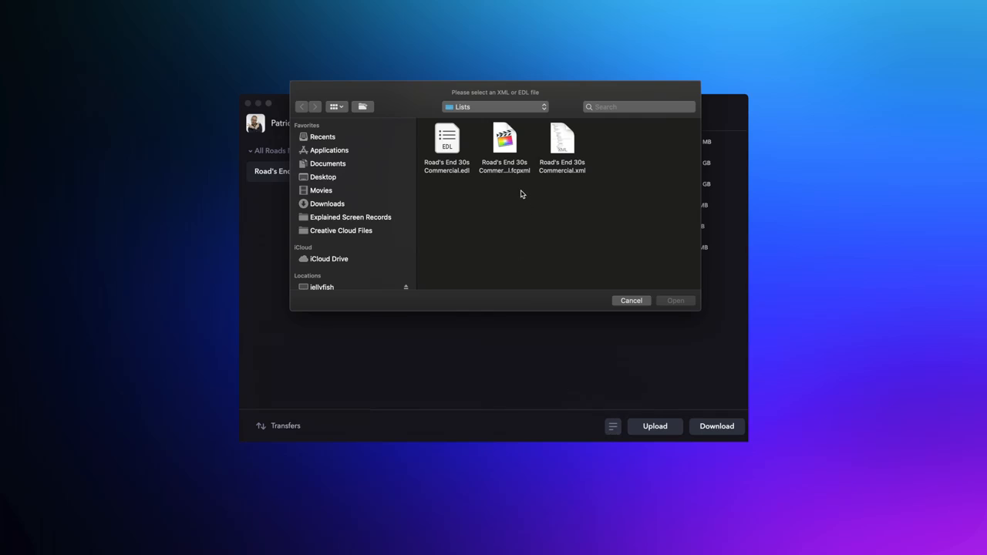
{"action": "left_click", "coordinate": [561, 138]}
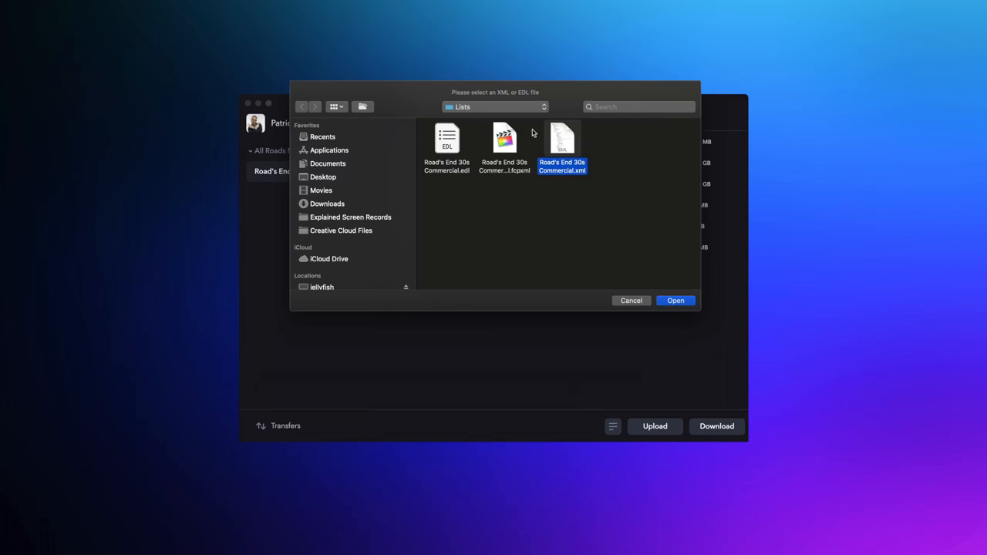
{"action": "left_click", "coordinate": [504, 138]}
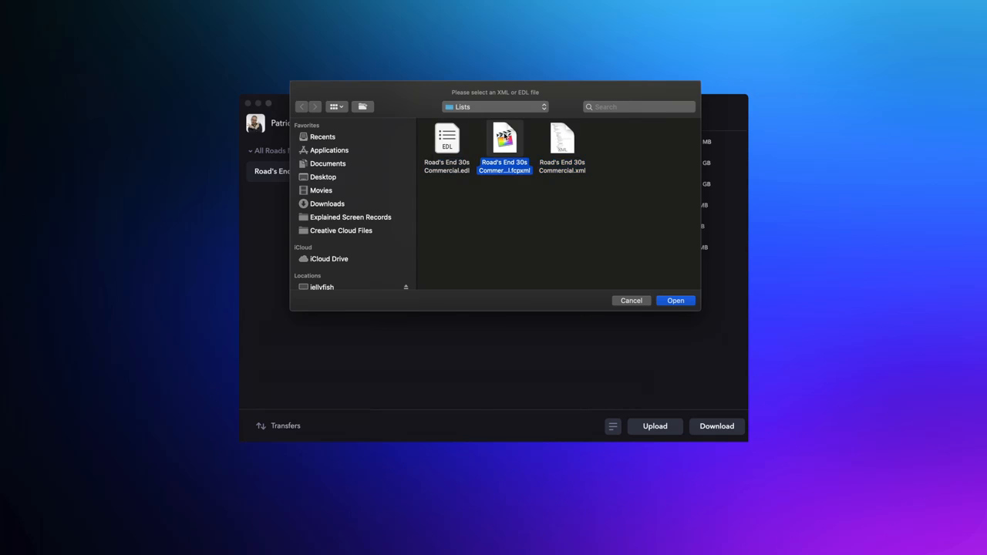
{"action": "left_click", "coordinate": [675, 301]}
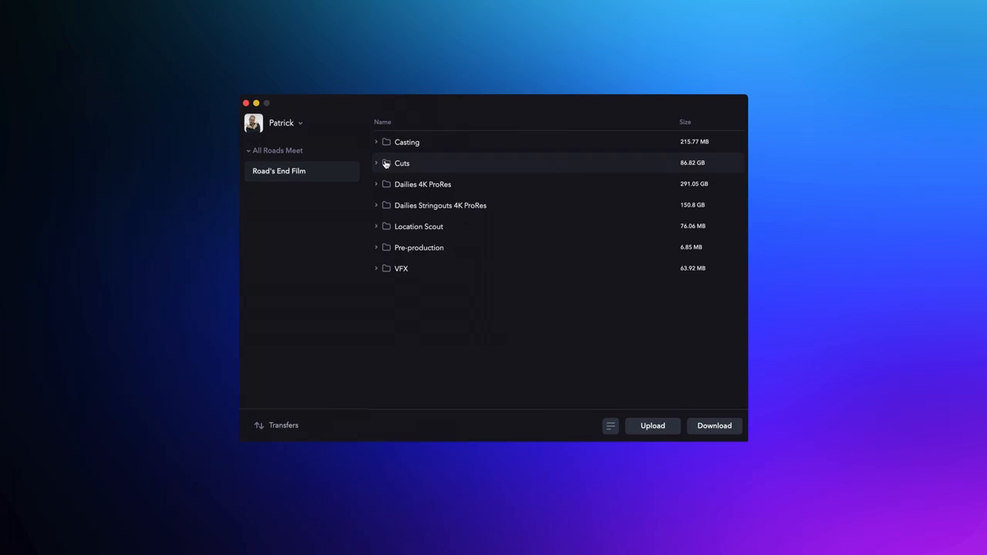
Step: Upload the Road's End Film Exports folder of finished movies into the Cuts folder
{"action": "left_click", "coordinate": [653, 426]}
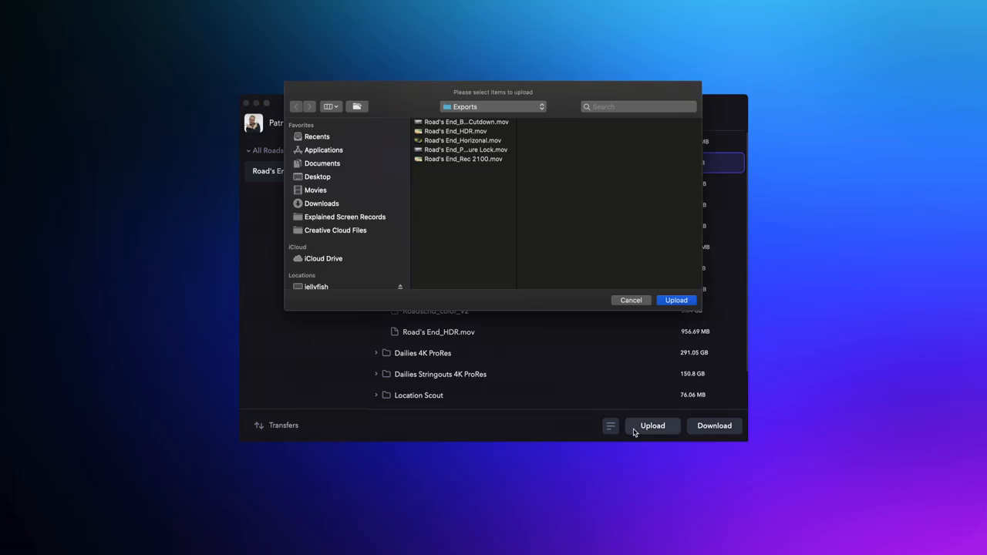
{"action": "left_click", "coordinate": [462, 122]}
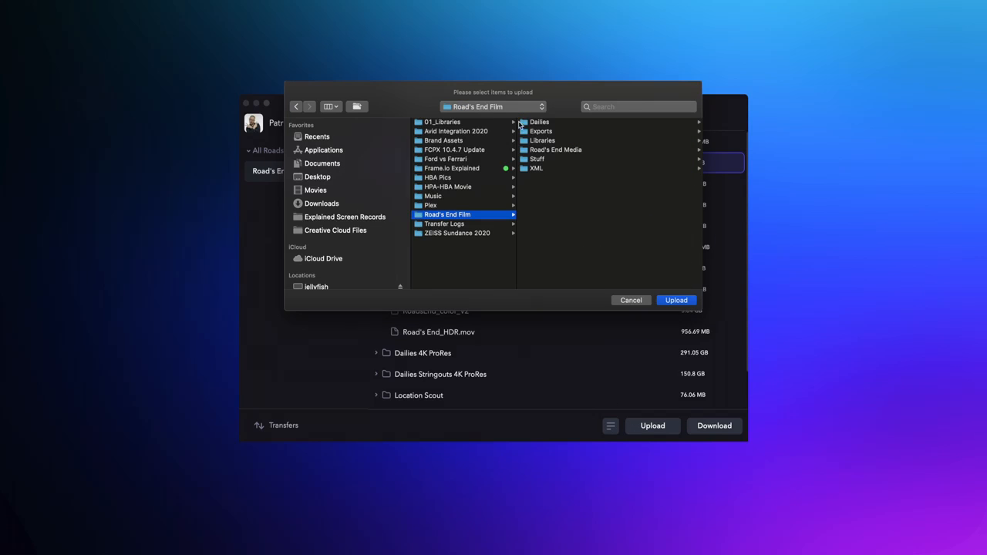
{"action": "left_click", "coordinate": [540, 131]}
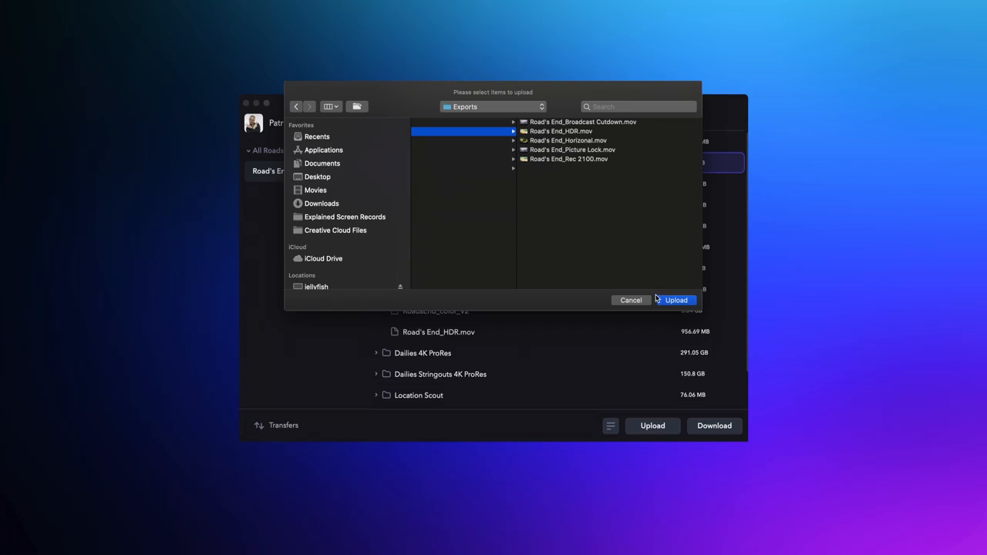
{"action": "left_click", "coordinate": [676, 300]}
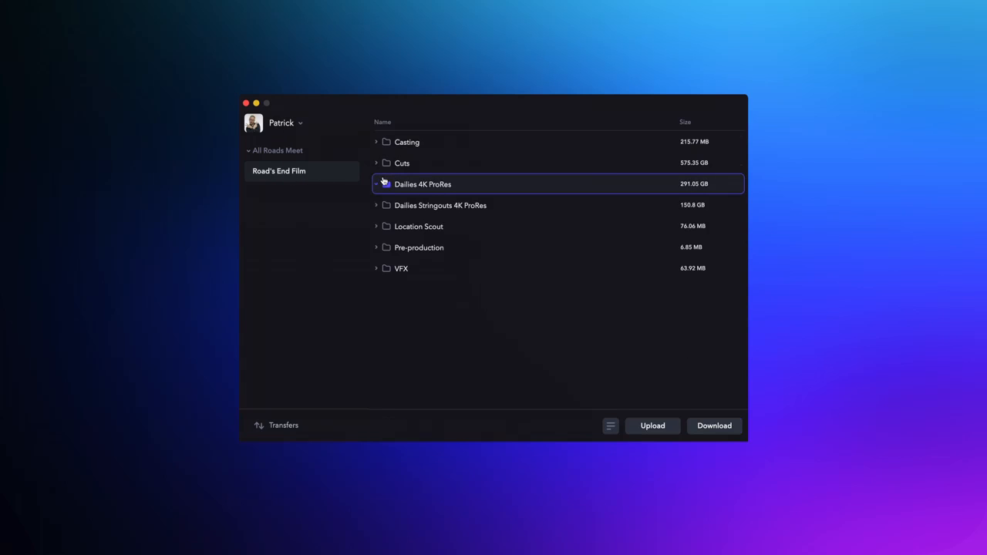
Step: Download the Dailies 4K ProRes clips as Proxy - Highest quality files
{"action": "left_click", "coordinate": [376, 183]}
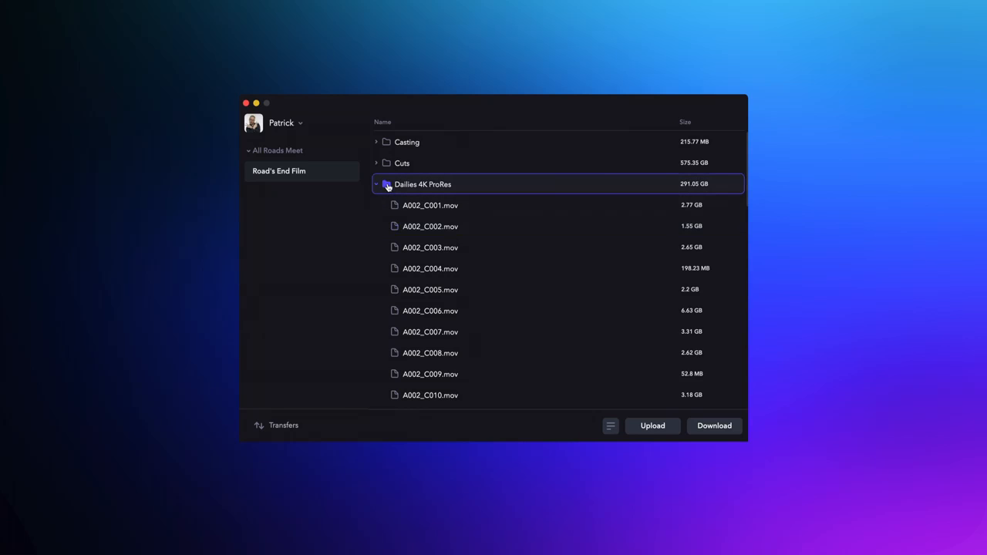
{"action": "left_click", "coordinate": [714, 426]}
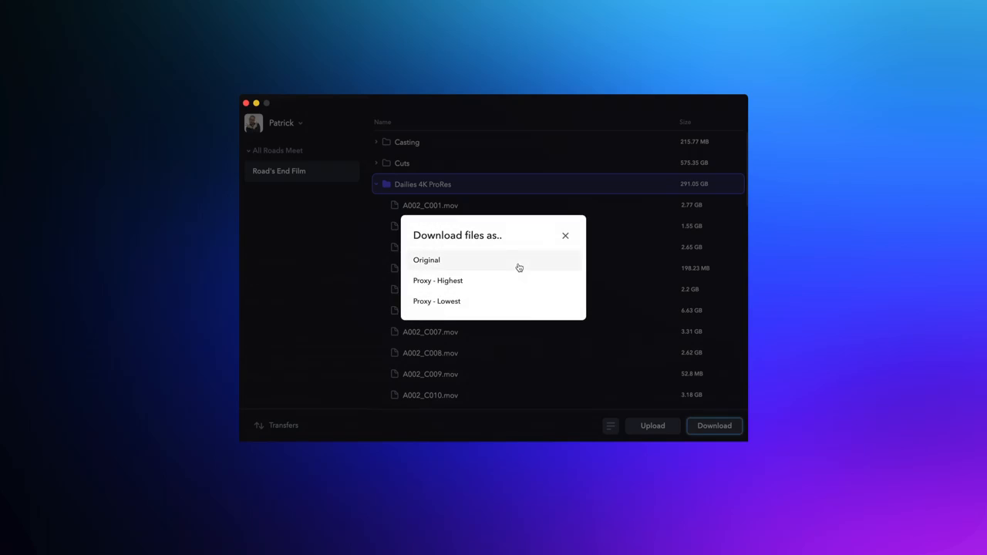
{"action": "mouse_move", "coordinate": [512, 298]}
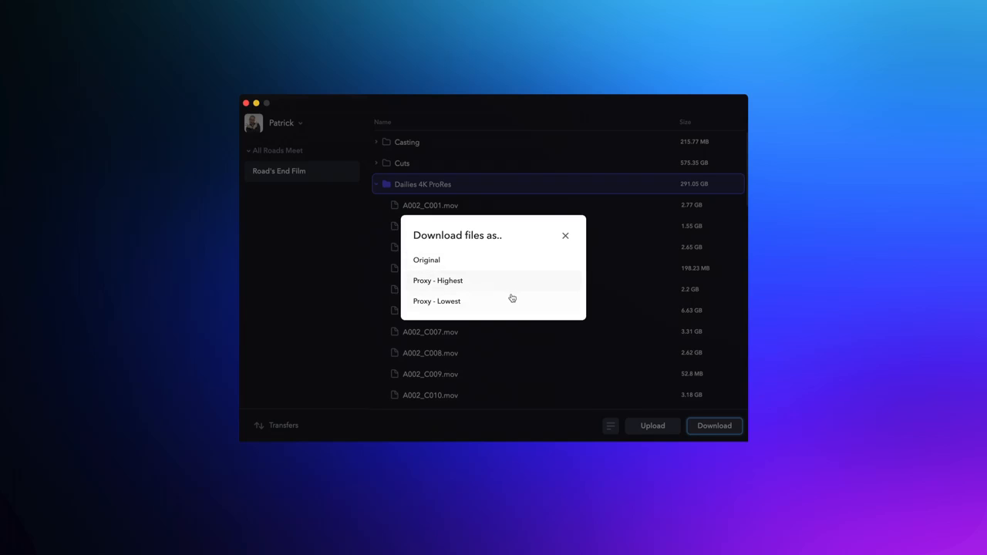
{"action": "left_click", "coordinate": [439, 281]}
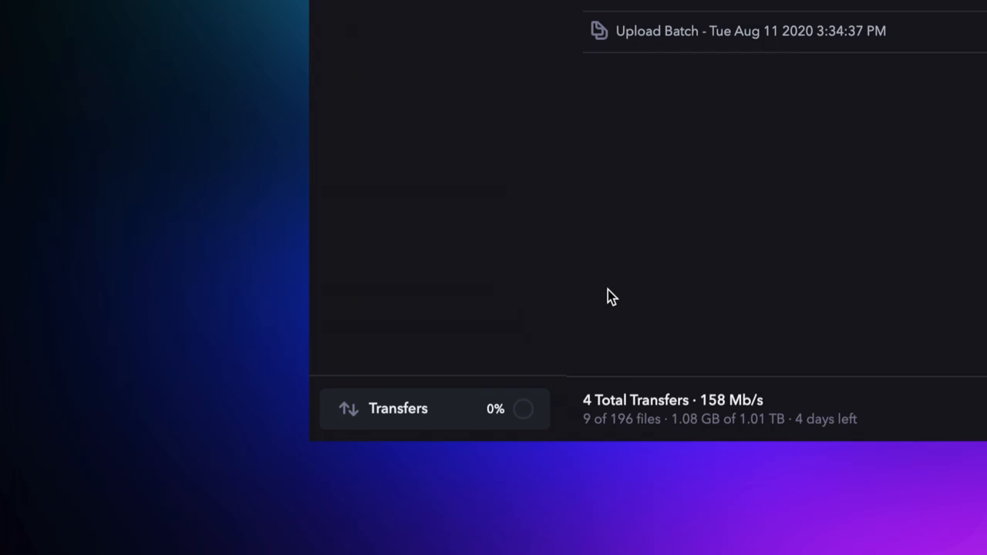
{"action": "mouse_move", "coordinate": [472, 414]}
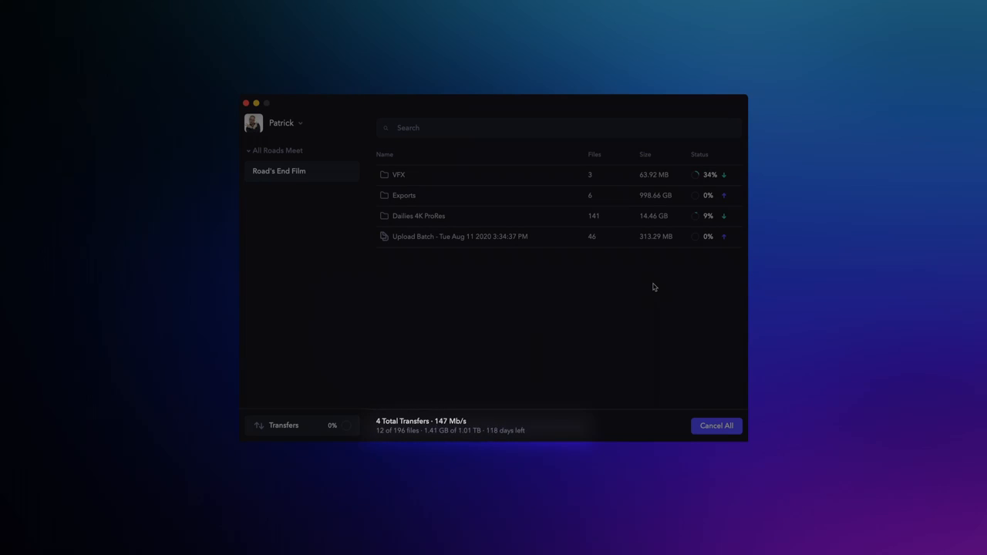
Step: Show the Dailies 4K ProRes download's progress details among the four running transfers
{"action": "left_click", "coordinate": [416, 216]}
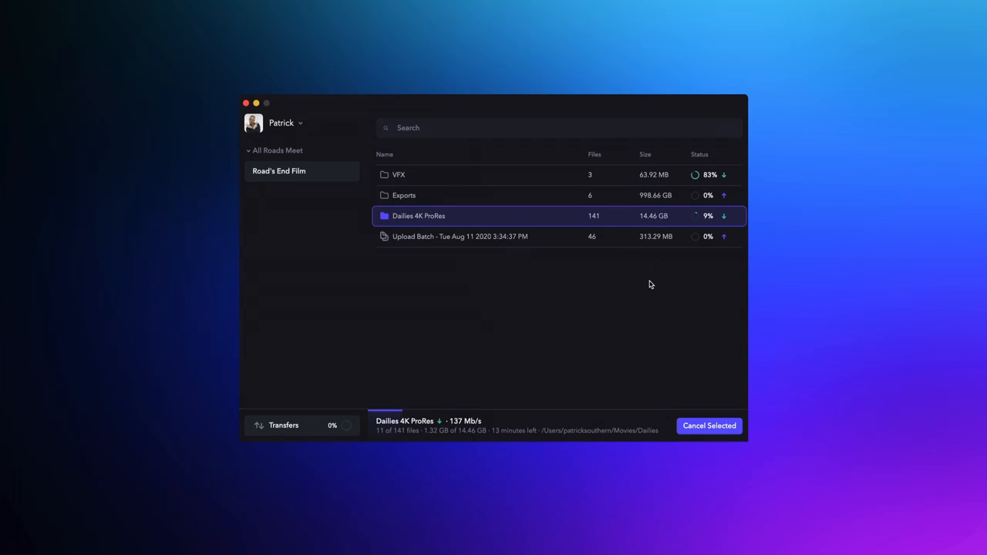
{"action": "mouse_move", "coordinate": [648, 291]}
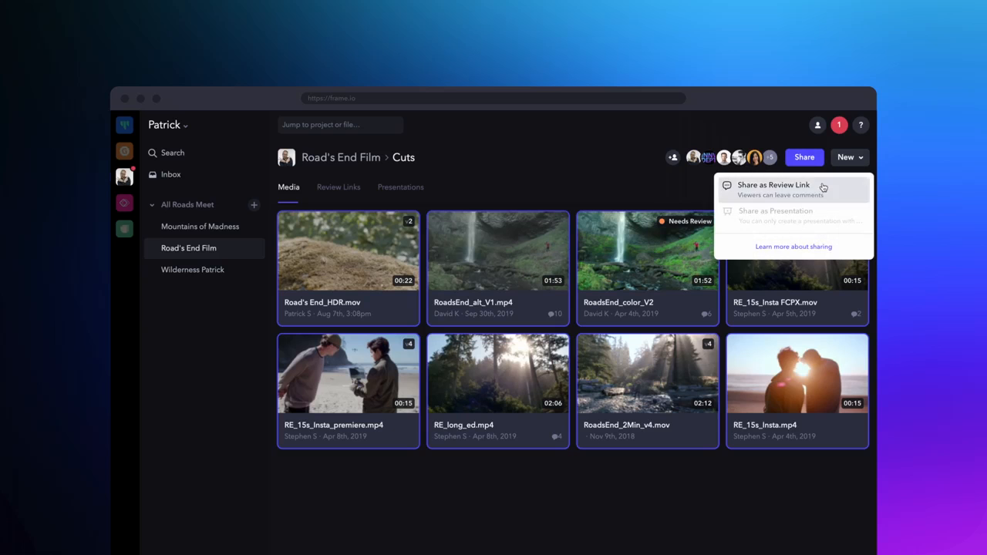
Step: Share the Cuts videos as a review link, check its settings and preview it
{"action": "left_click", "coordinate": [773, 186]}
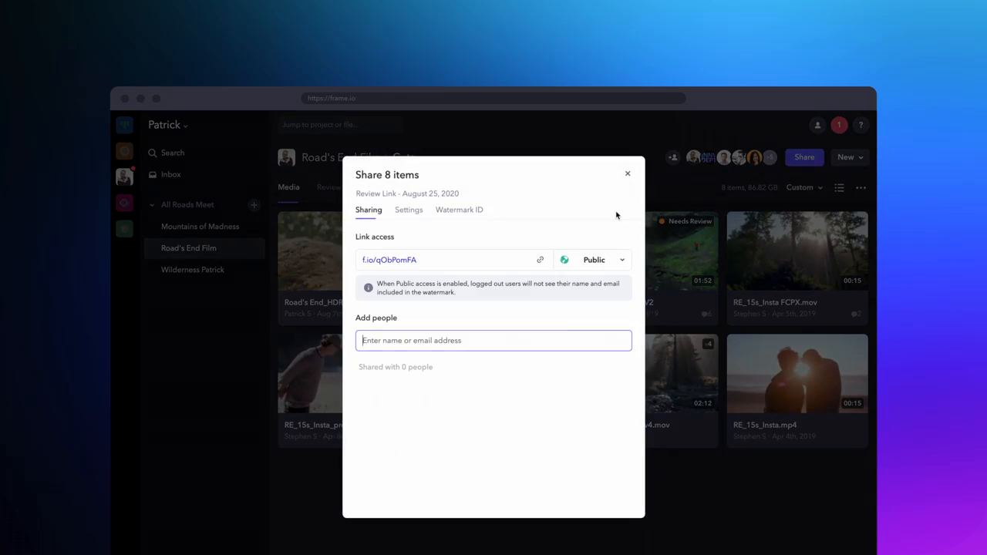
{"action": "left_click", "coordinate": [409, 210]}
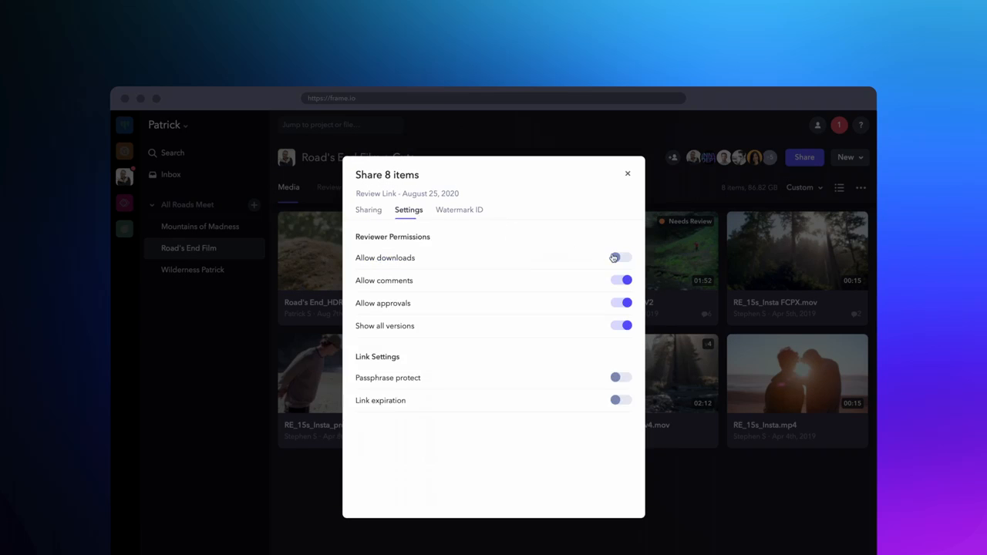
{"action": "left_click", "coordinate": [367, 210]}
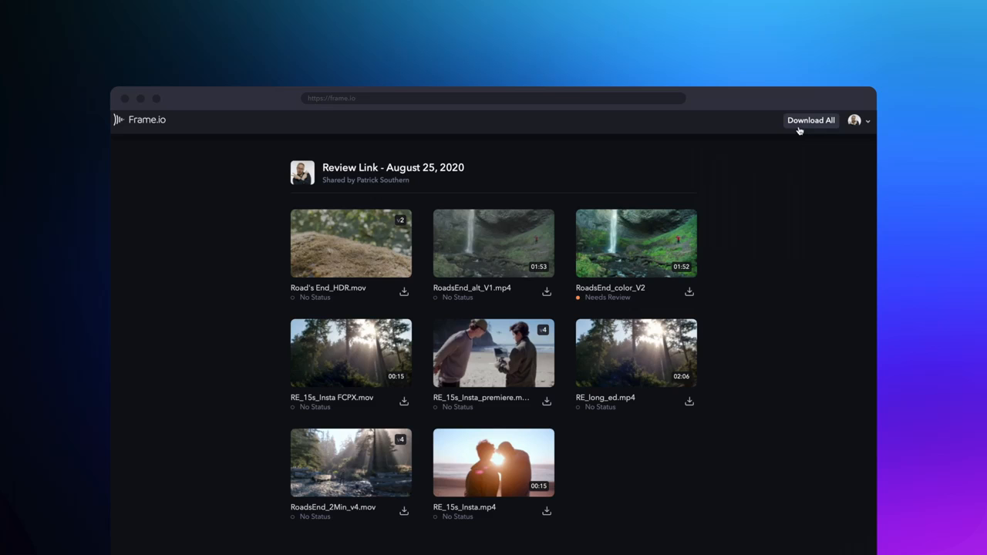
{"action": "left_click", "coordinate": [811, 120]}
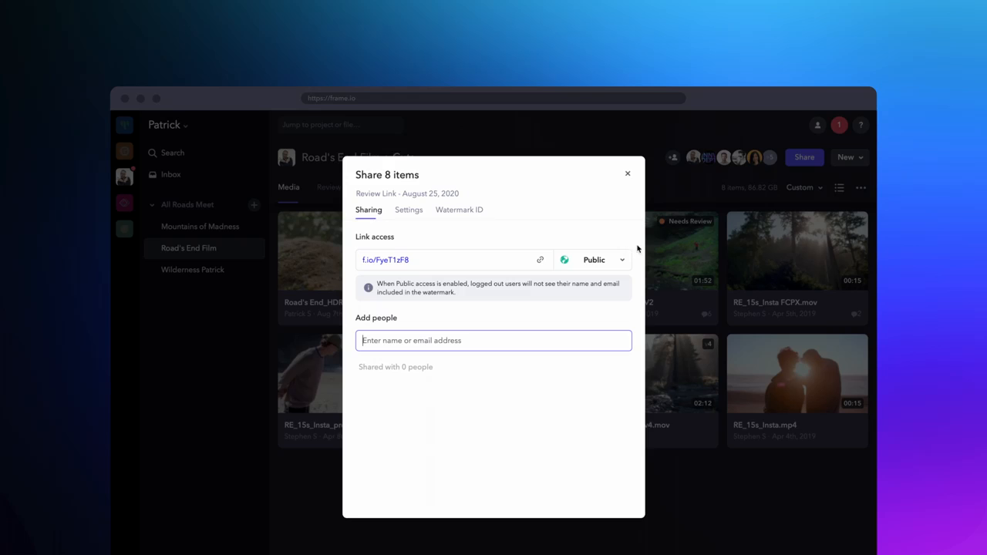
Step: Switch the review link's access from Public to Invite only
{"action": "left_click", "coordinate": [624, 259]}
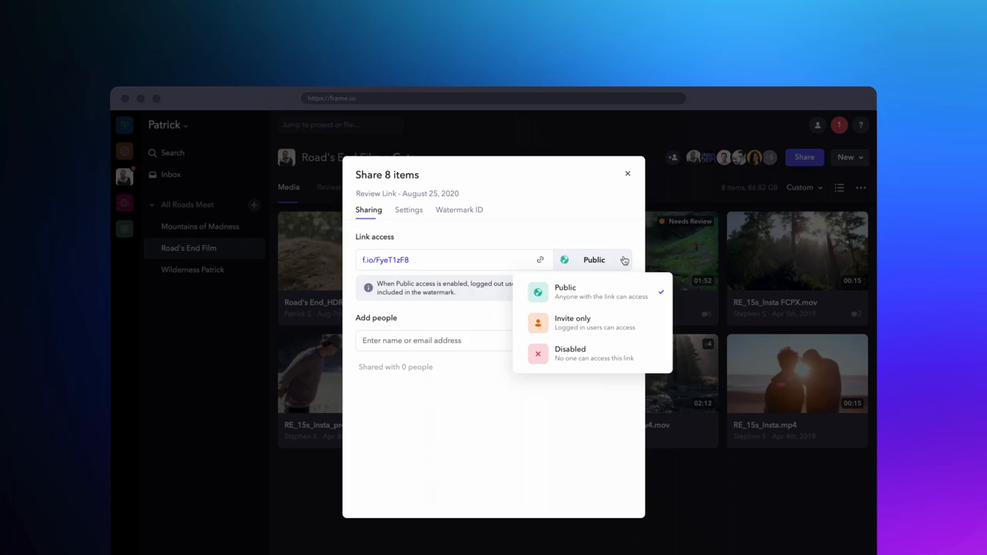
{"action": "left_click", "coordinate": [572, 324]}
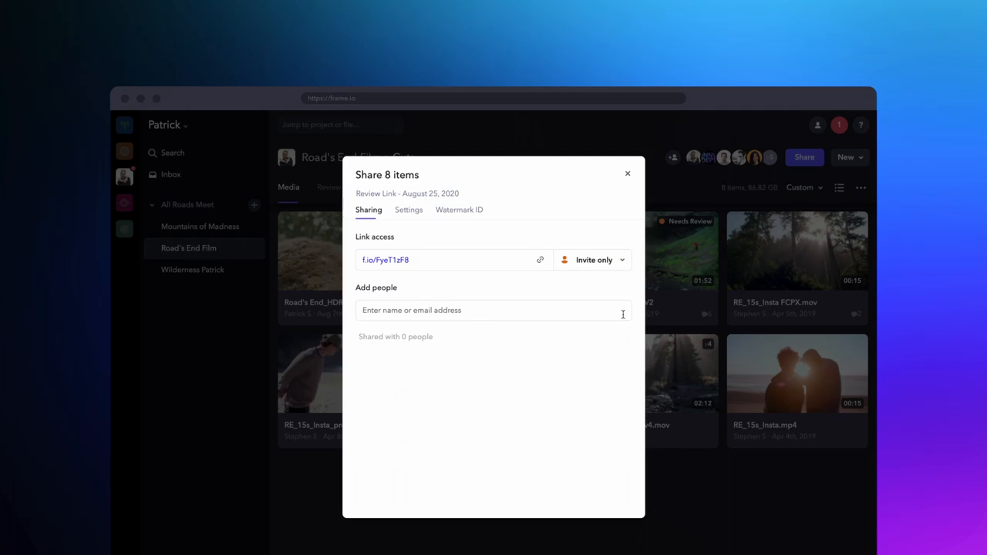